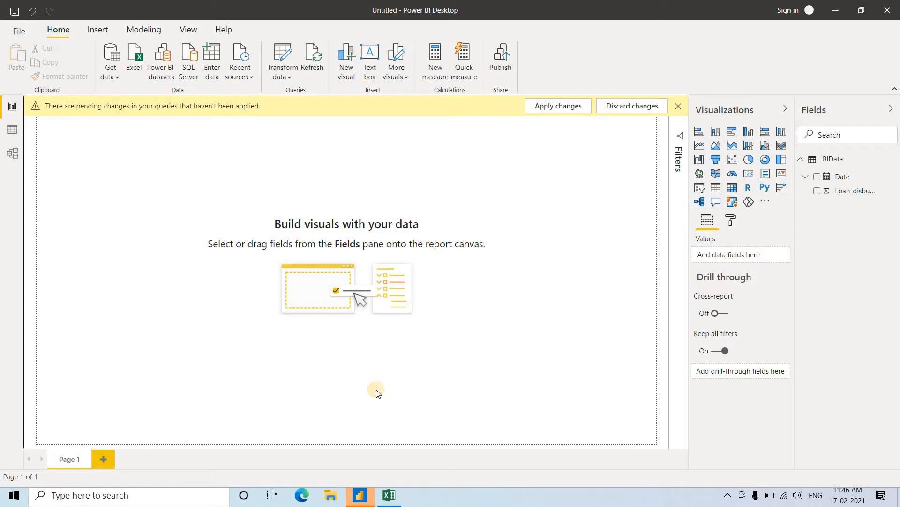
# Log in at the mysql prompt, run SHOW DATABASES; and switch to the sakila database.
pyautogui.click(87, 495)
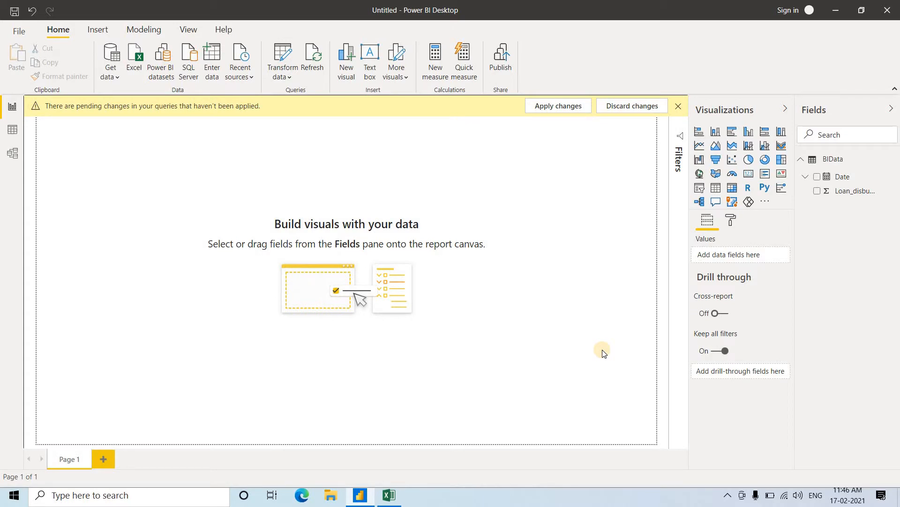
pyautogui.moveTo(159, 495)
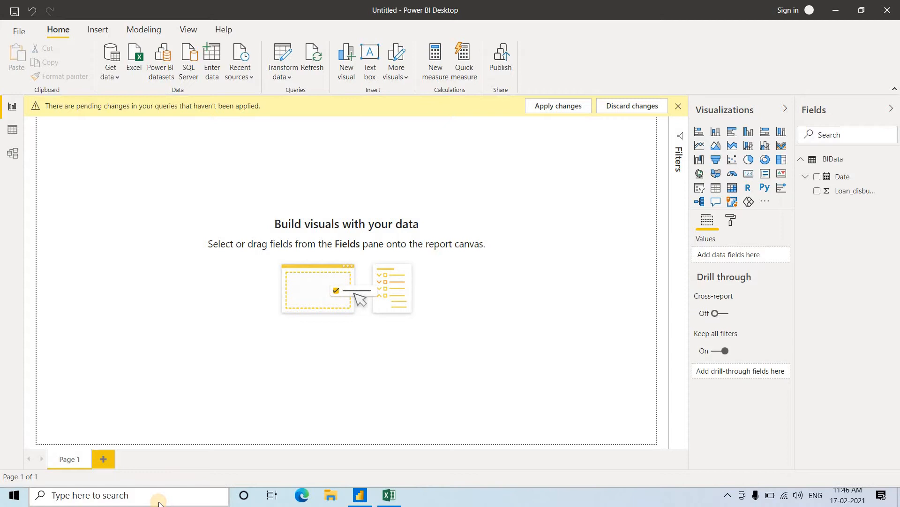
pyautogui.write('mu')
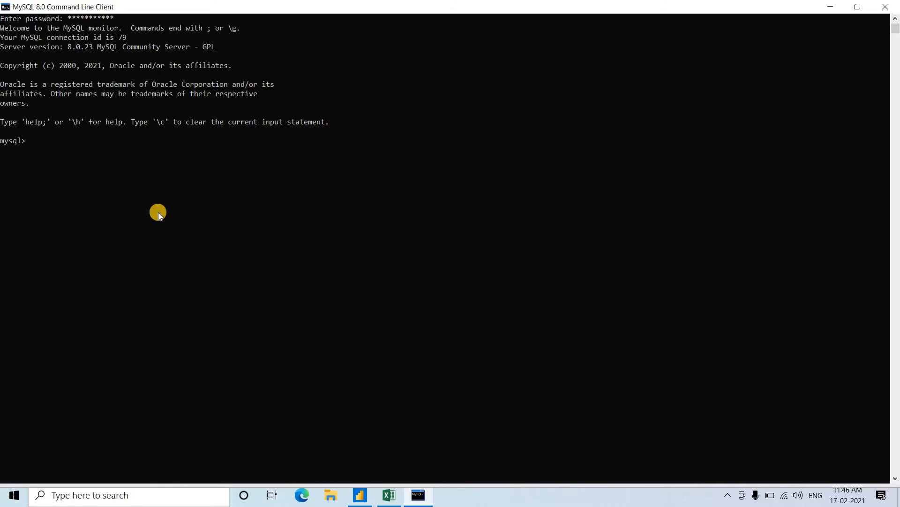
pyautogui.write('show dat')
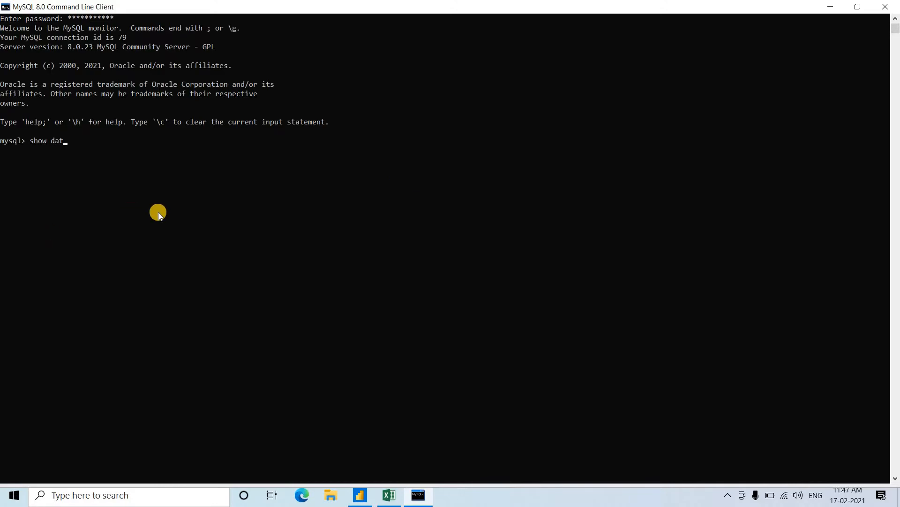
pyautogui.write('abases;')
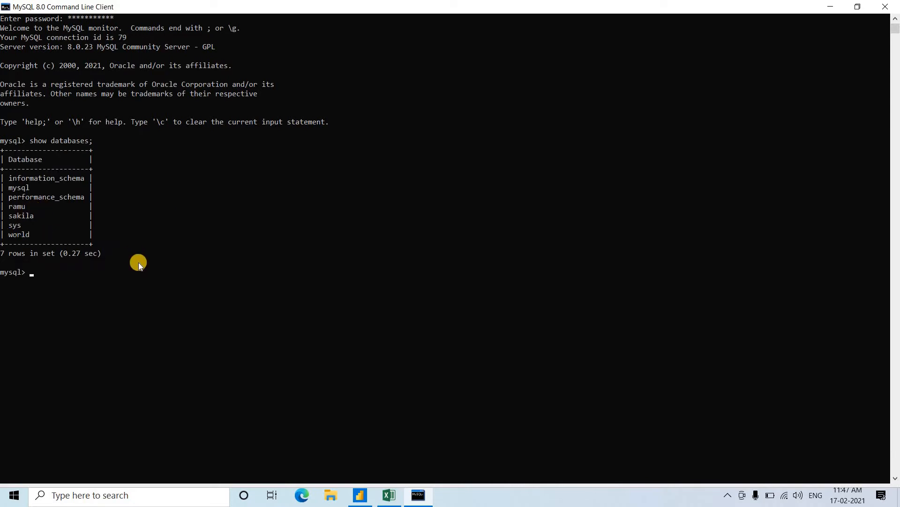
pyautogui.write('use sakila;')
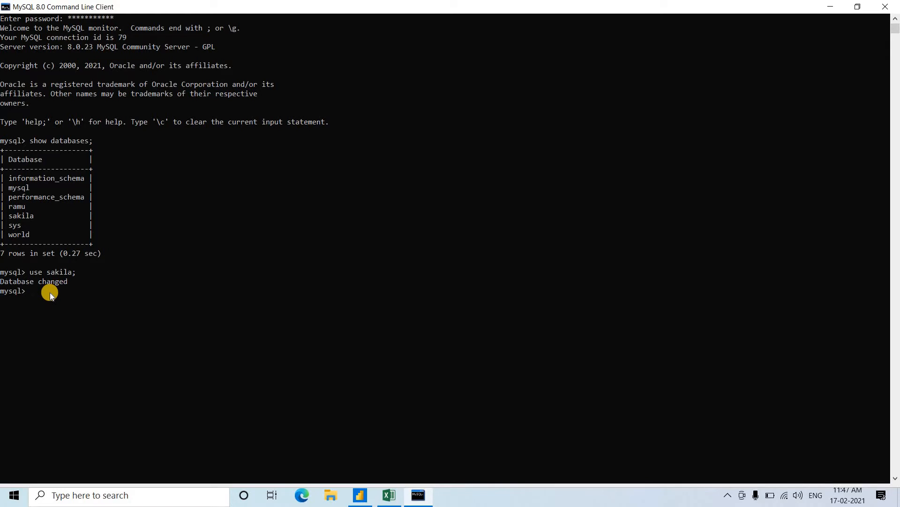
# List sakila's tables and display every row with SELECT * FROM actor;.
pyautogui.write('show tables;')
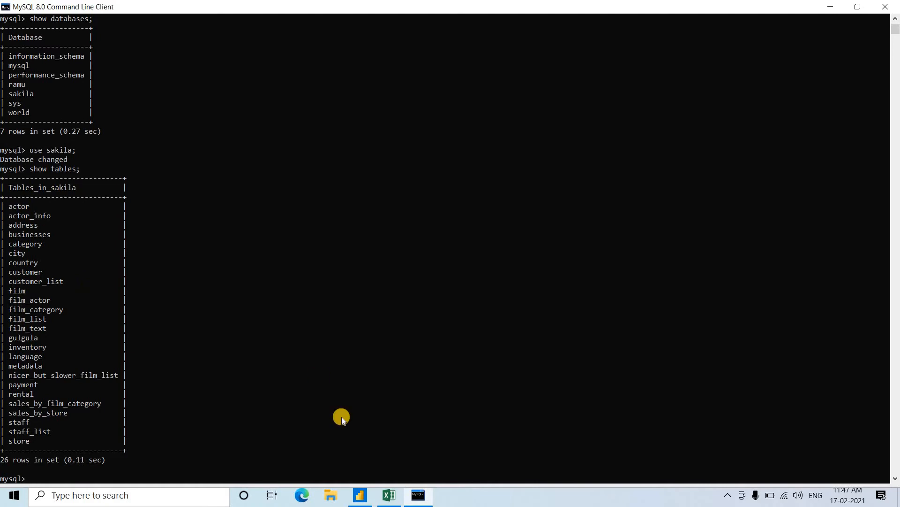
pyautogui.write('select')
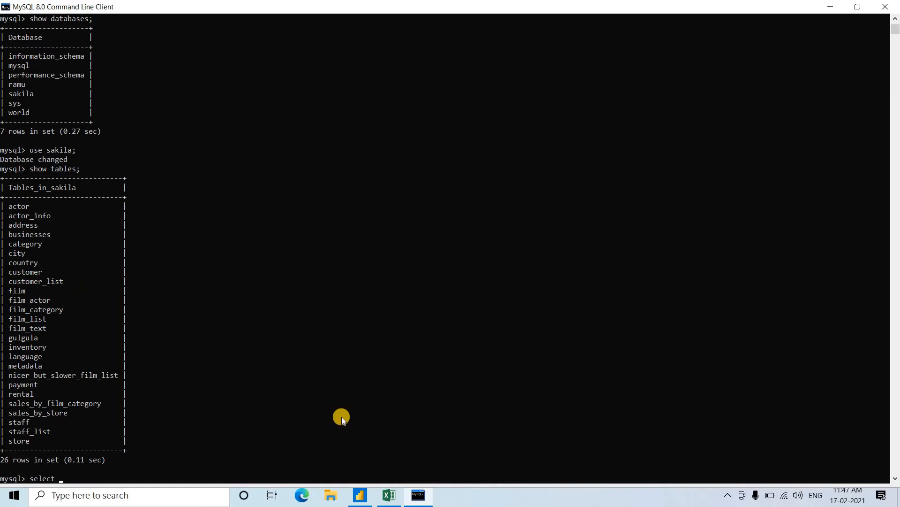
pyautogui.write('* from actor')
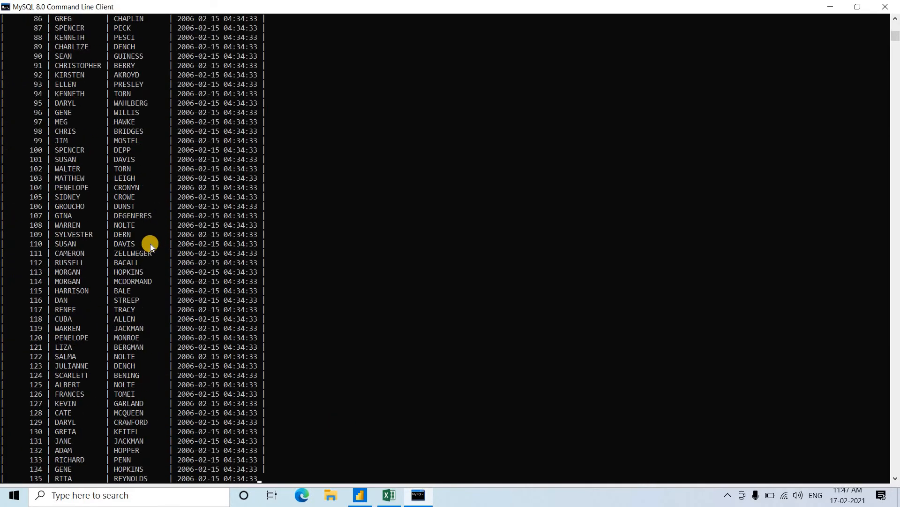
pyautogui.scroll(3)
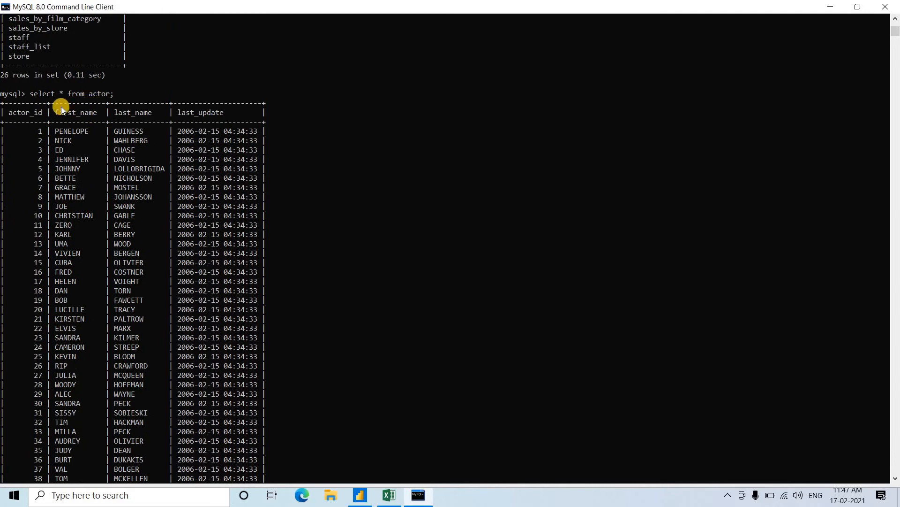
pyautogui.moveTo(182, 268)
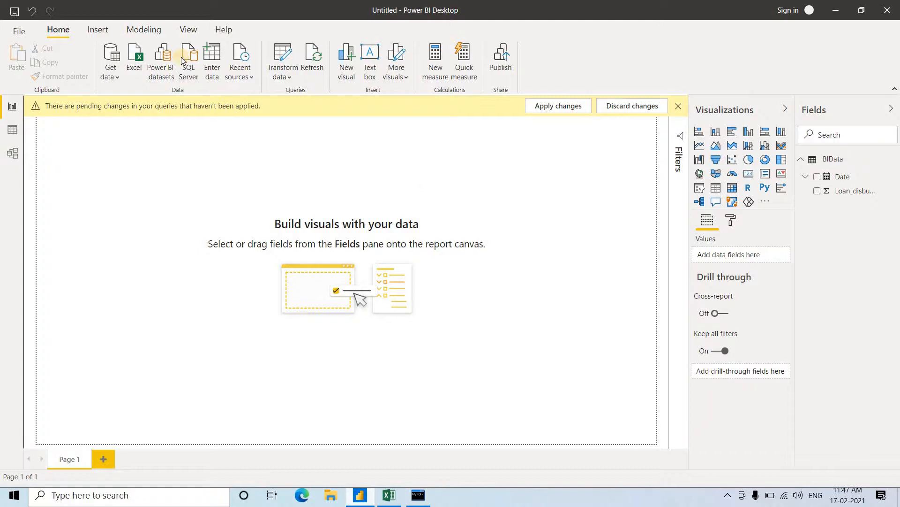
# From Get data > More..., pick MySQL database under the Database category and connect.
pyautogui.click(110, 59)
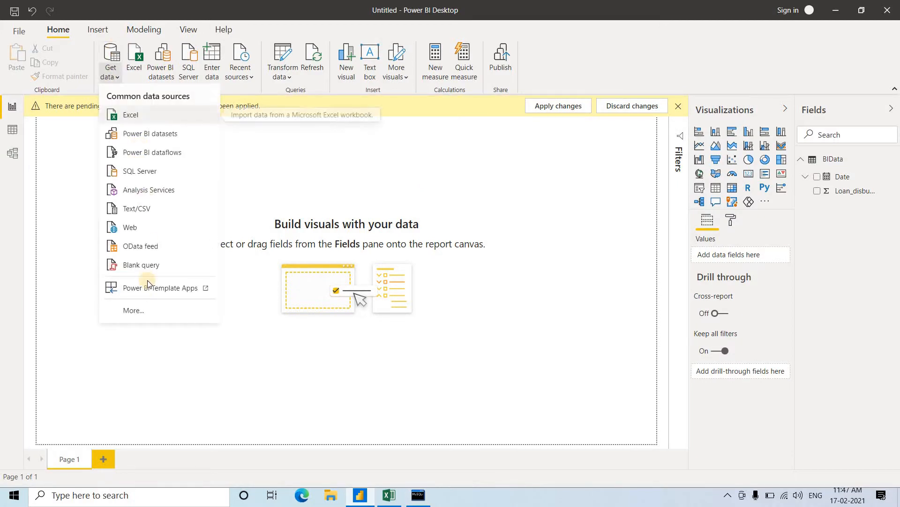
pyautogui.click(132, 316)
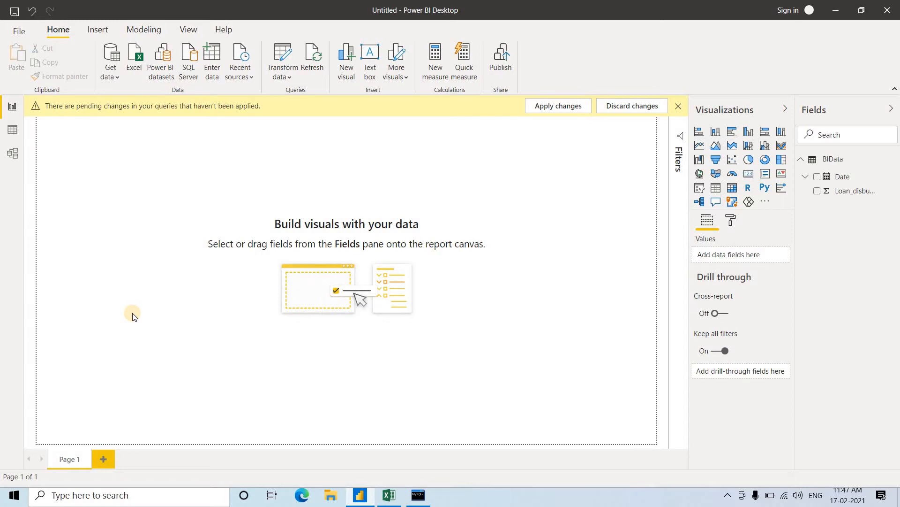
pyautogui.click(109, 60)
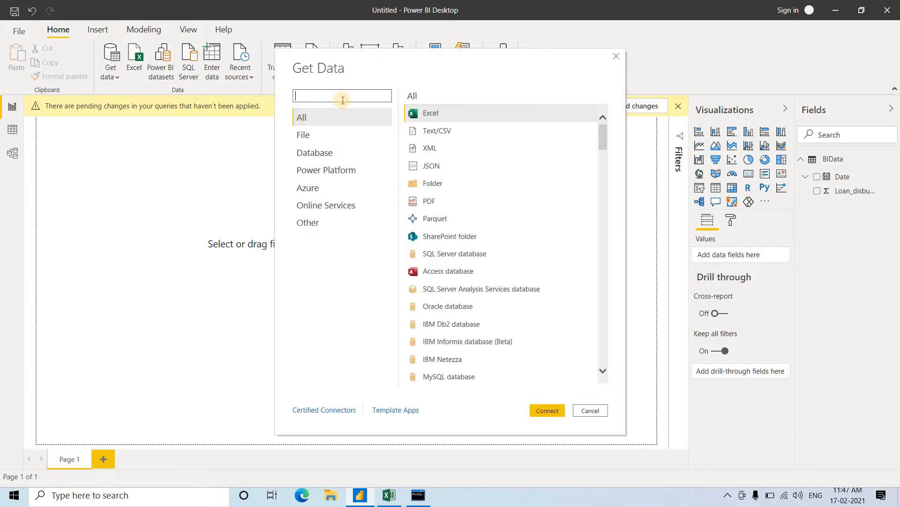
pyautogui.click(316, 152)
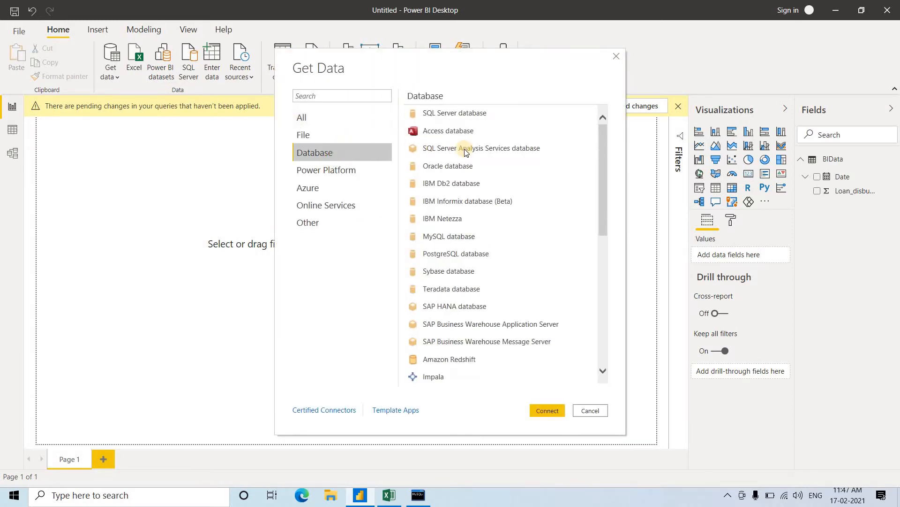
pyautogui.moveTo(449, 236)
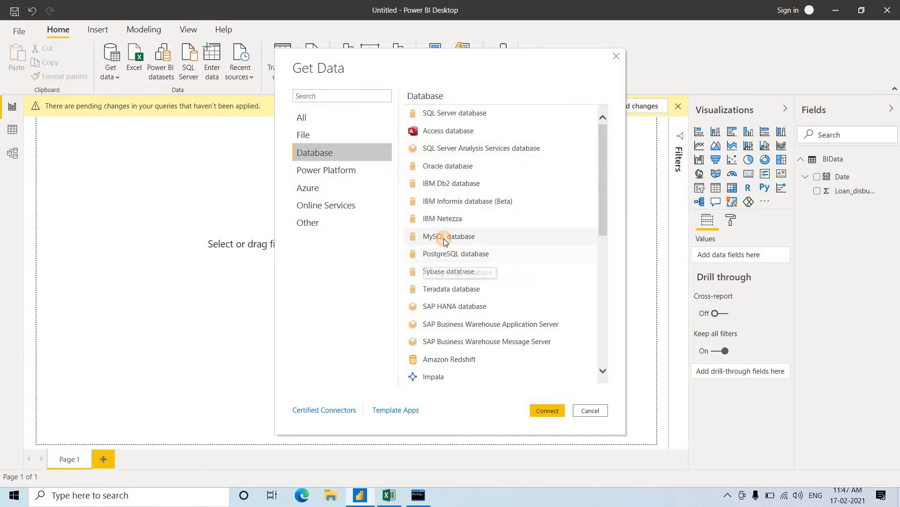
pyautogui.click(449, 237)
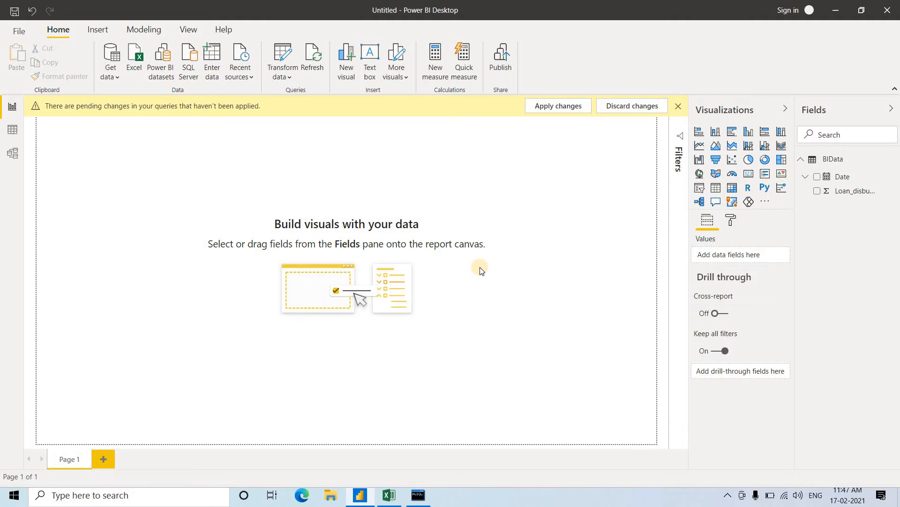
pyautogui.click(419, 494)
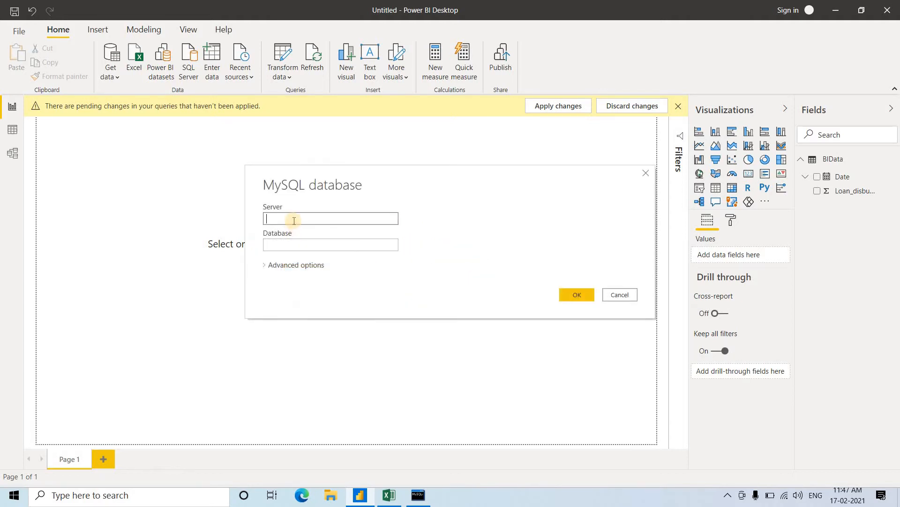
# Connect with Server localhost and Database sakila in the MySQL database dialog.
pyautogui.write('localhost')
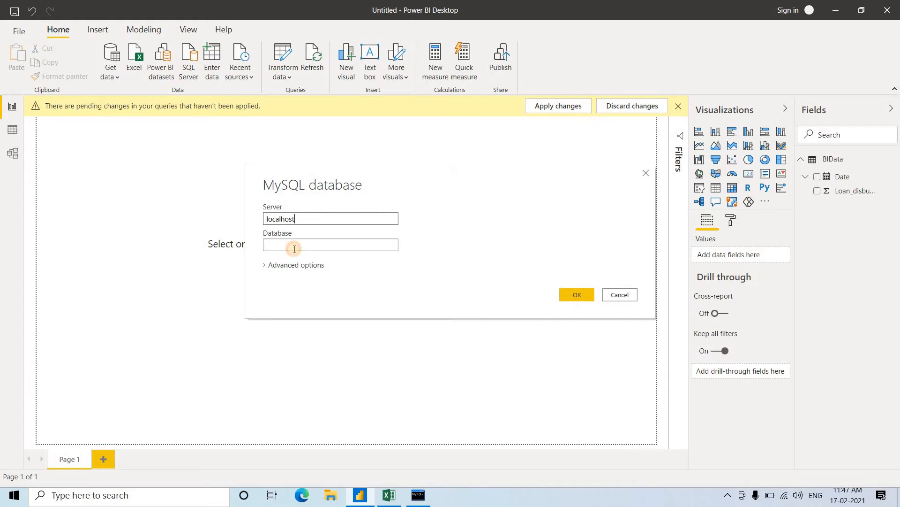
pyautogui.write('sakila')
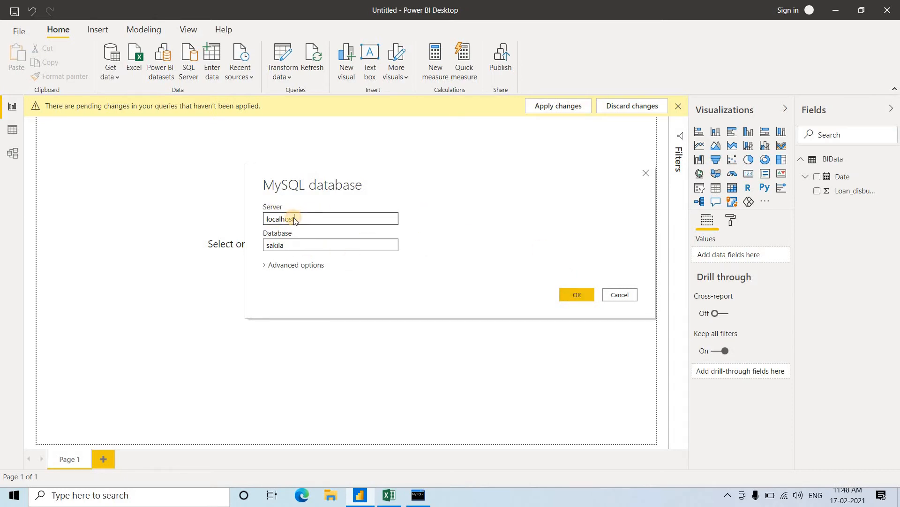
pyautogui.doubleClick(279, 218)
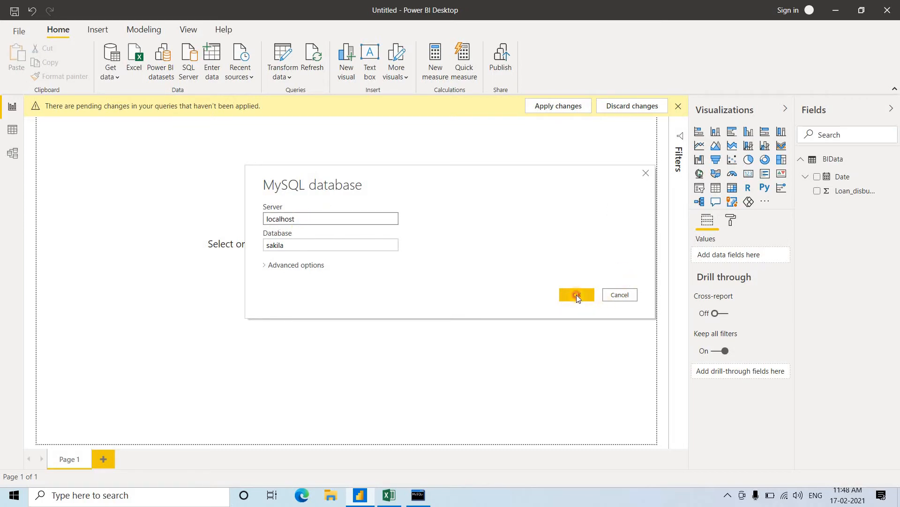
pyautogui.click(576, 295)
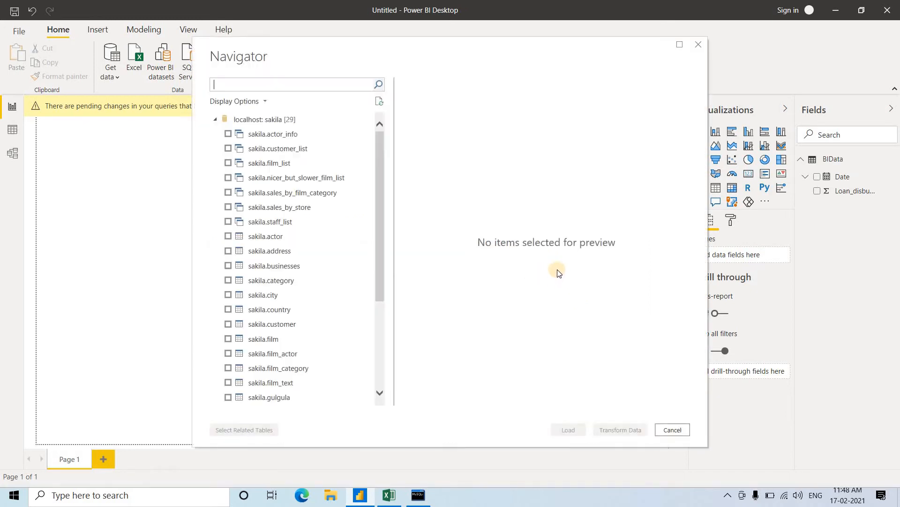
pyautogui.moveTo(325, 281)
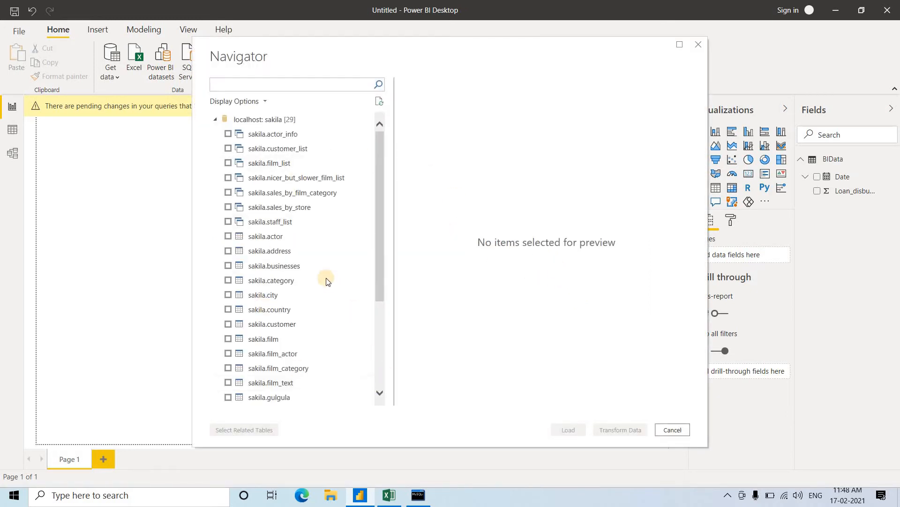
# Wait in the Navigator while the 29 sakila tables and views are listed.
pyautogui.click(293, 84)
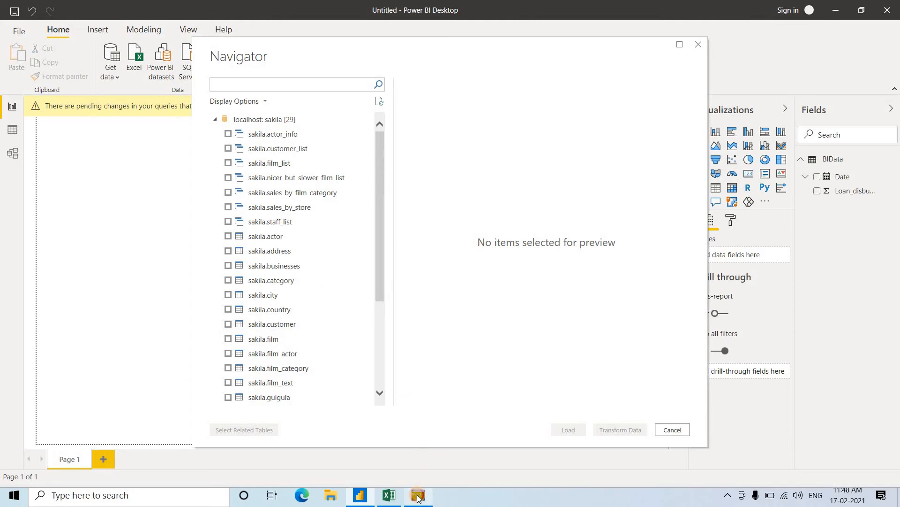
pyautogui.click(418, 495)
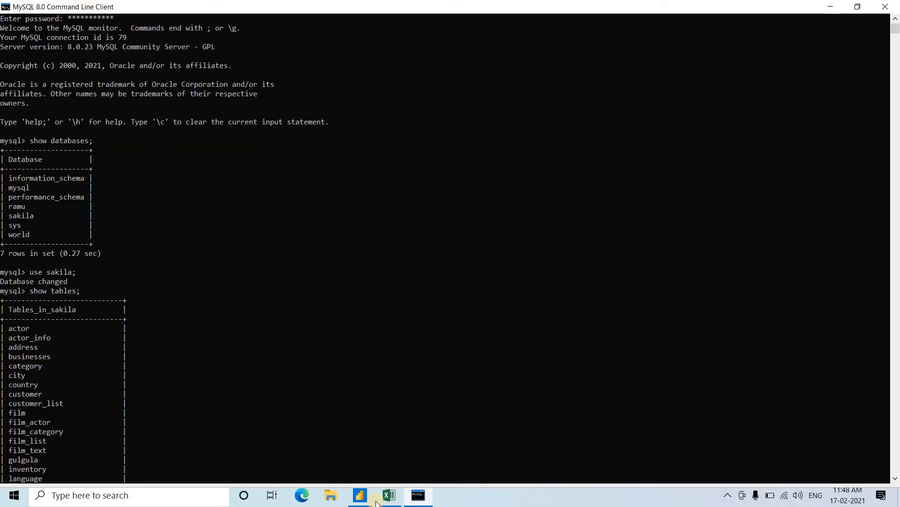
pyautogui.click(360, 495)
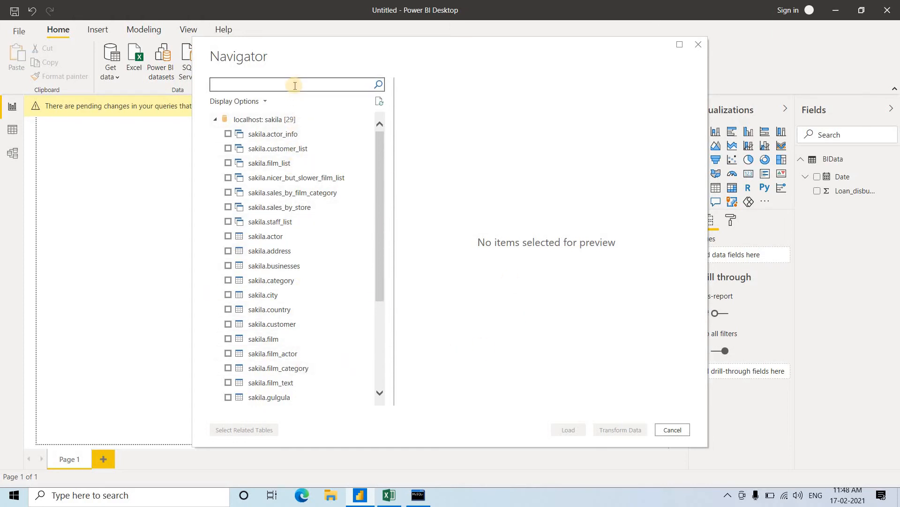
# Search 'actor' in the Navigator, tick sakila.actor and send it to Transform Data.
pyautogui.write('actor')
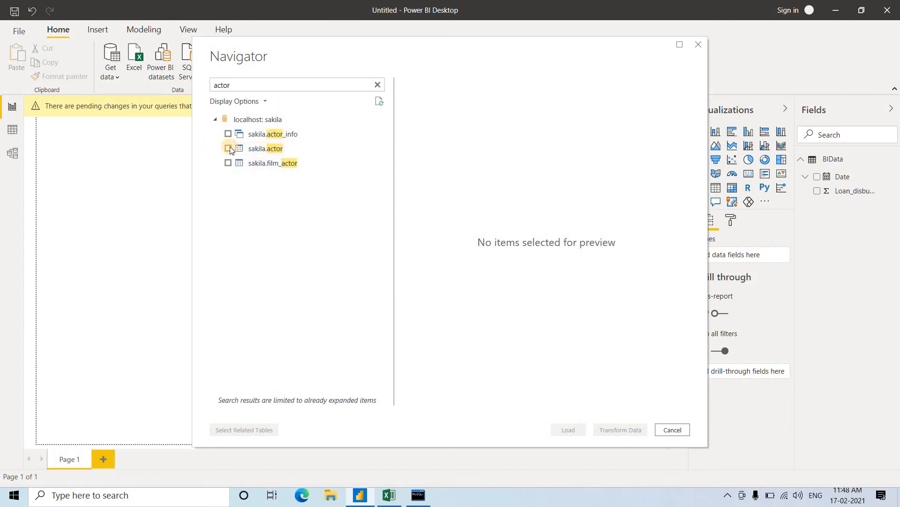
pyautogui.click(228, 149)
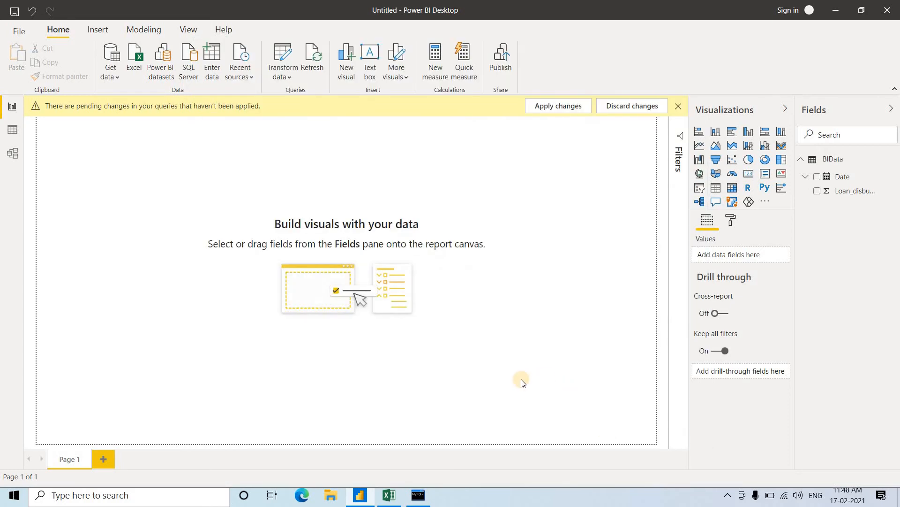
pyautogui.click(281, 59)
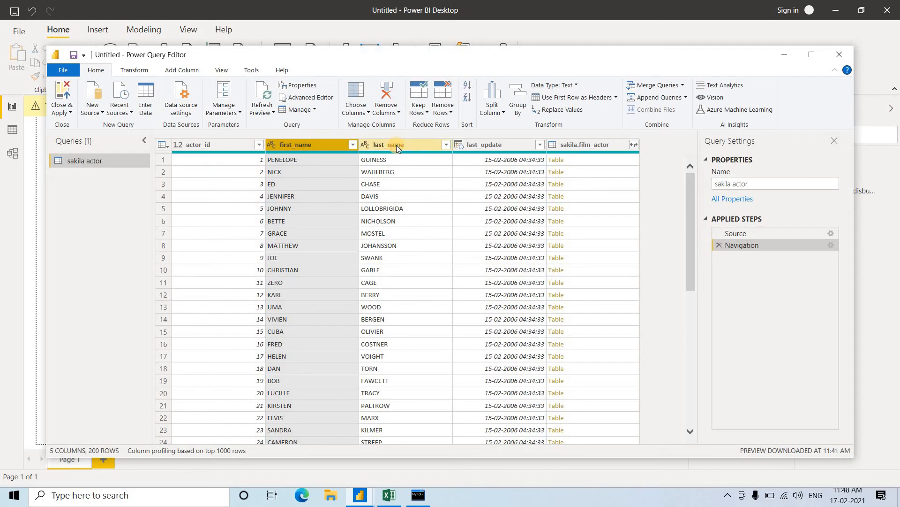
# Select the first_name and last_name columns and choose Merge Columns from their context menu.
pyautogui.click(393, 145)
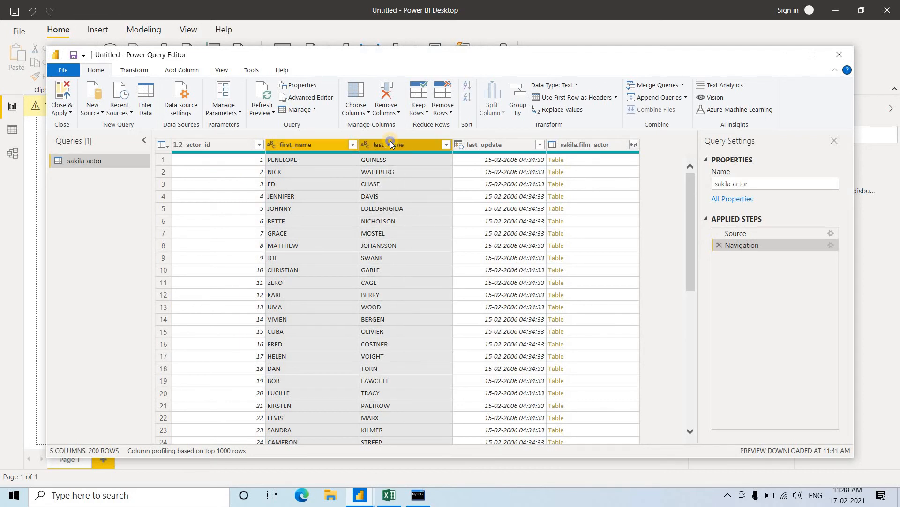
pyautogui.rightClick(390, 144)
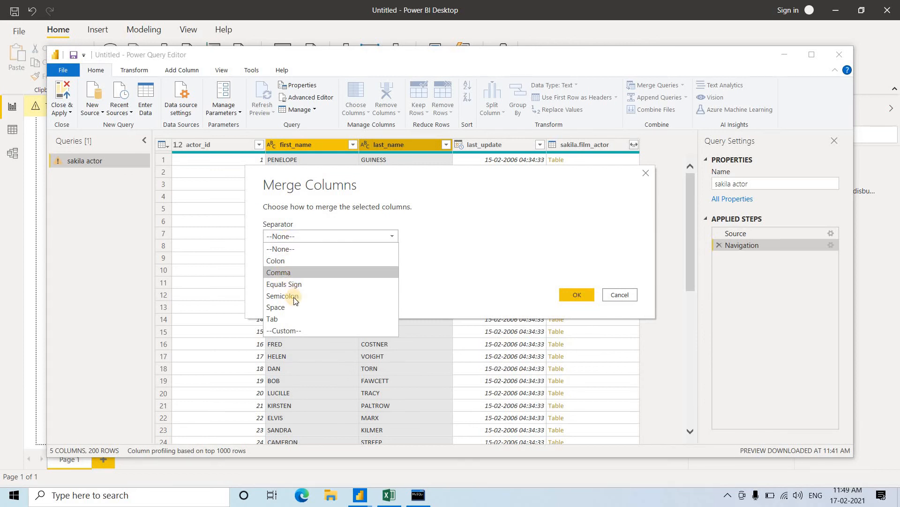
# Merge the two name columns with a Space separator into a column named Merged.
pyautogui.click(276, 306)
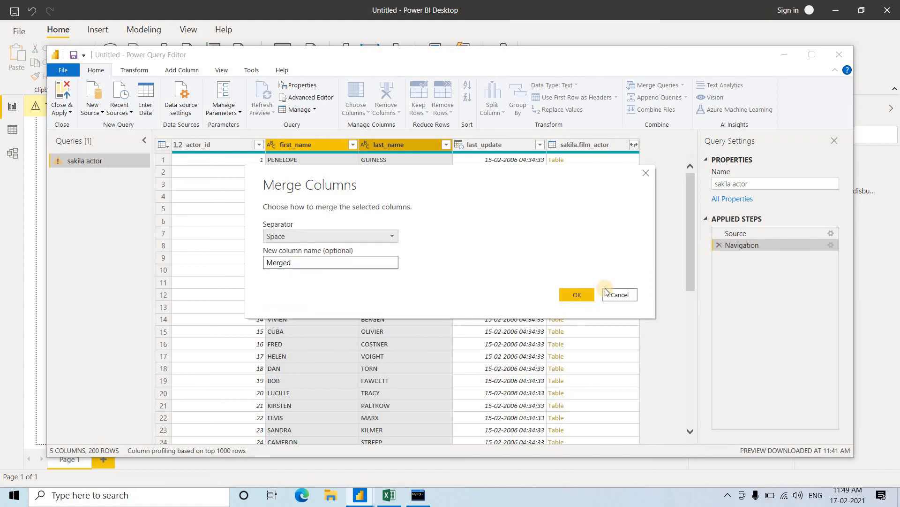
pyautogui.click(577, 295)
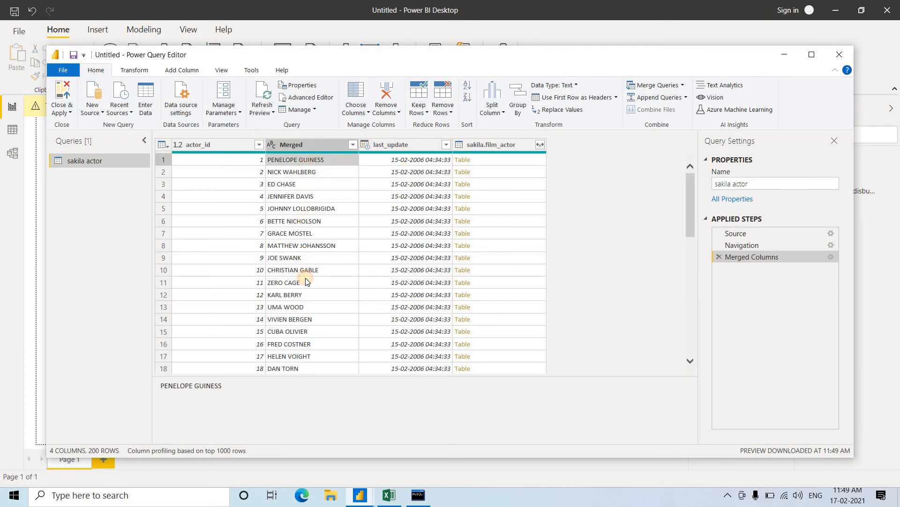
pyautogui.click(282, 283)
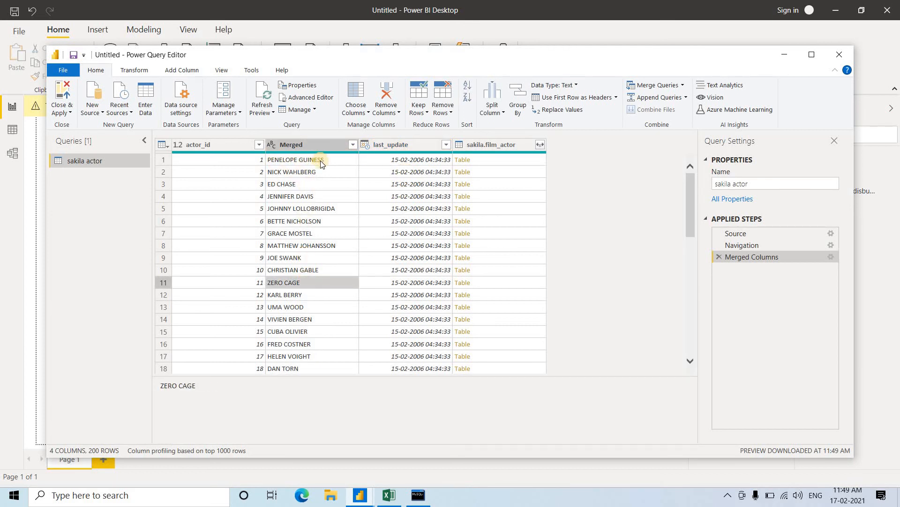
pyautogui.click(291, 171)
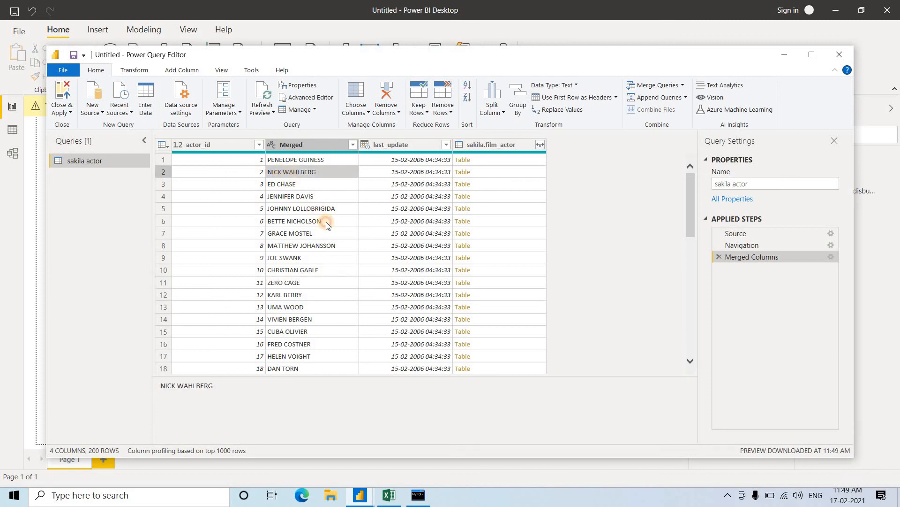
pyautogui.scroll(-3)
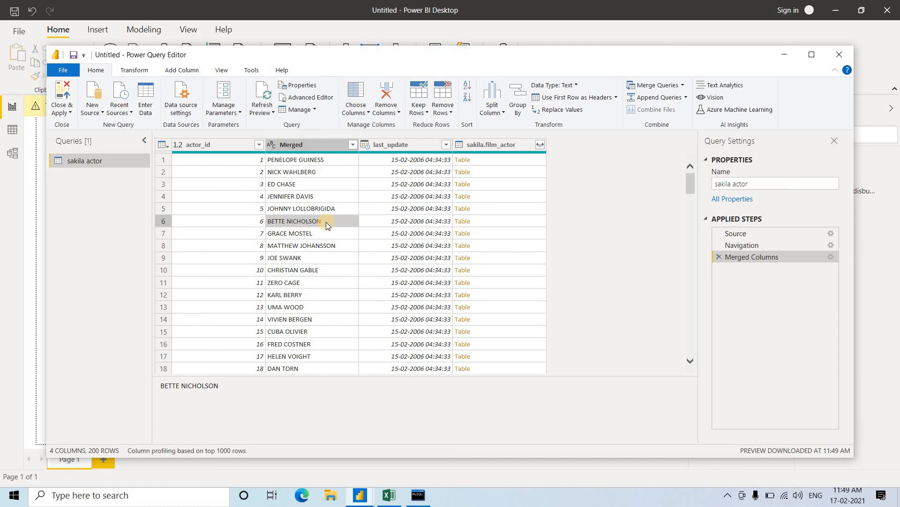
pyautogui.moveTo(622, 318)
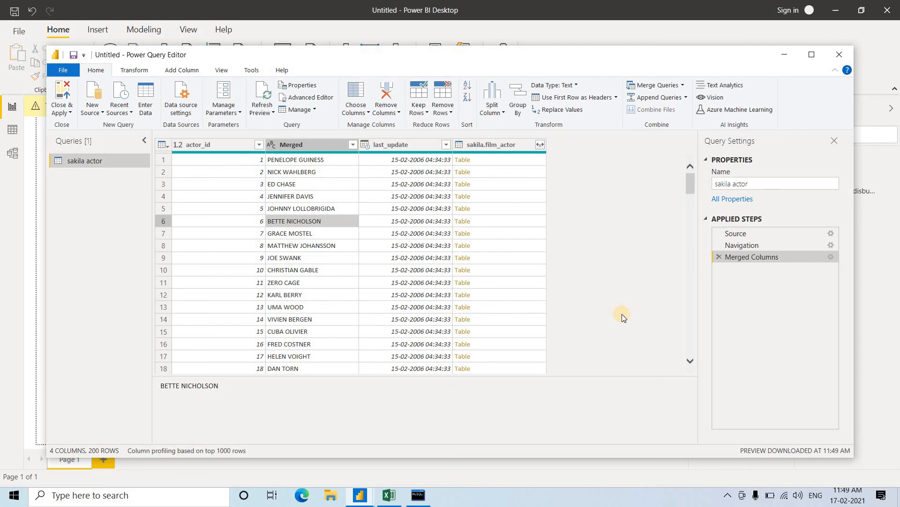